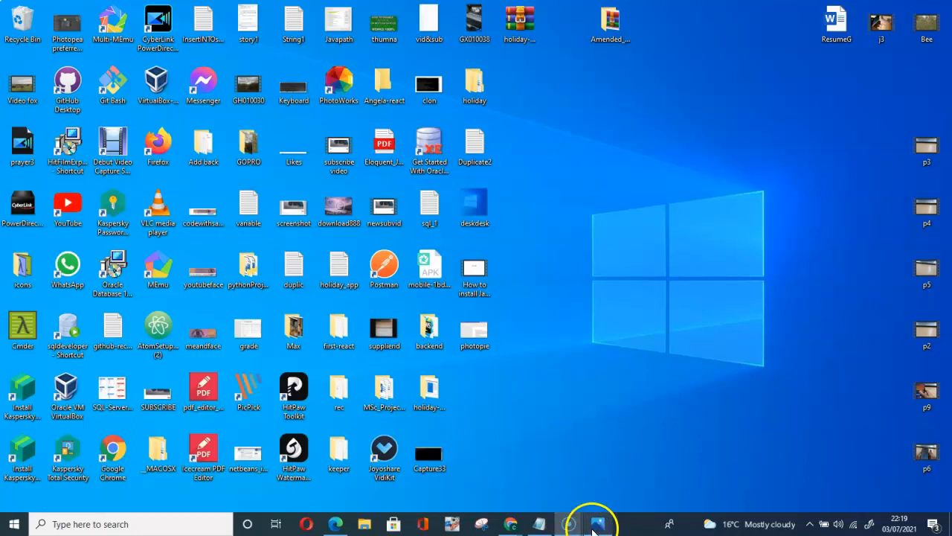
Search for 'task' from the taskbar and open Task Manager from the results
click(595, 524)
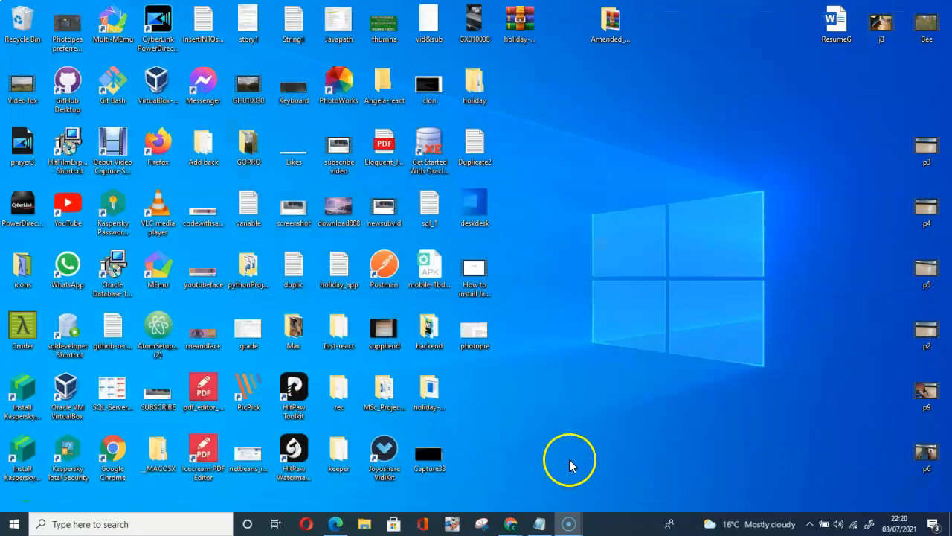
mouse_move(13, 524)
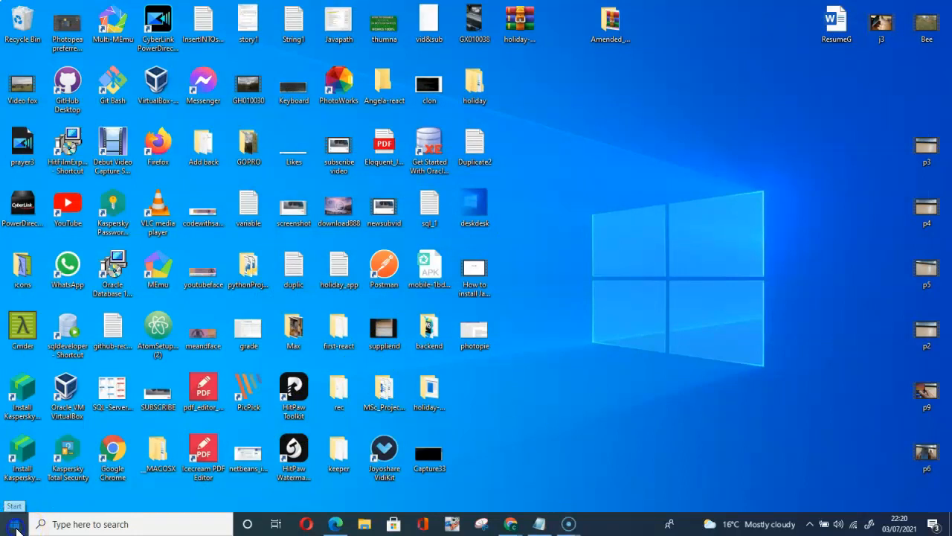
click(15, 517)
text(task)
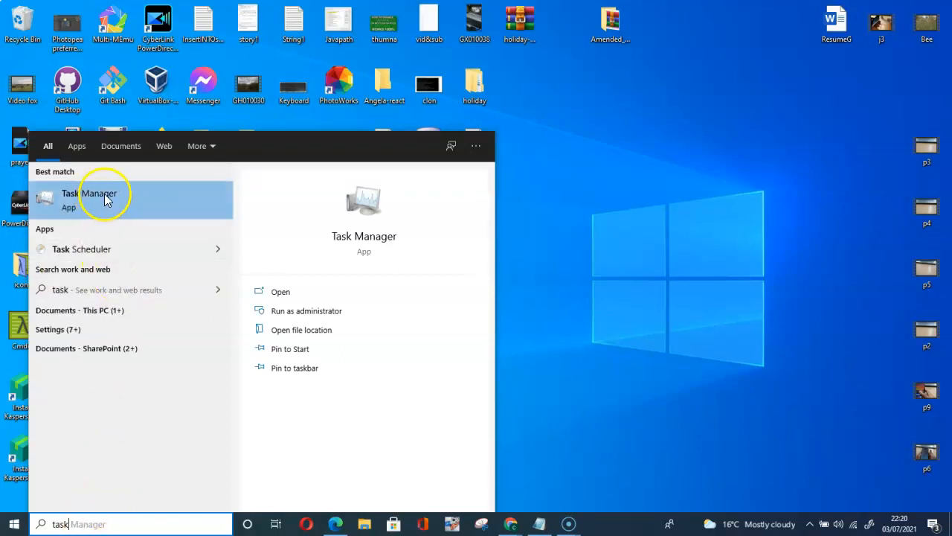
right_click(104, 200)
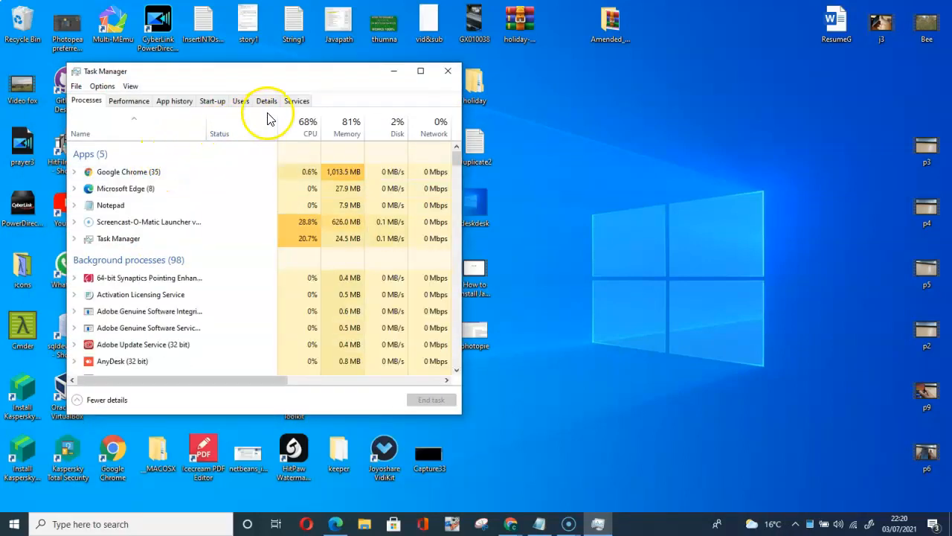
Review the Discord.exe processes in the Details list, then close Task Manager
click(267, 101)
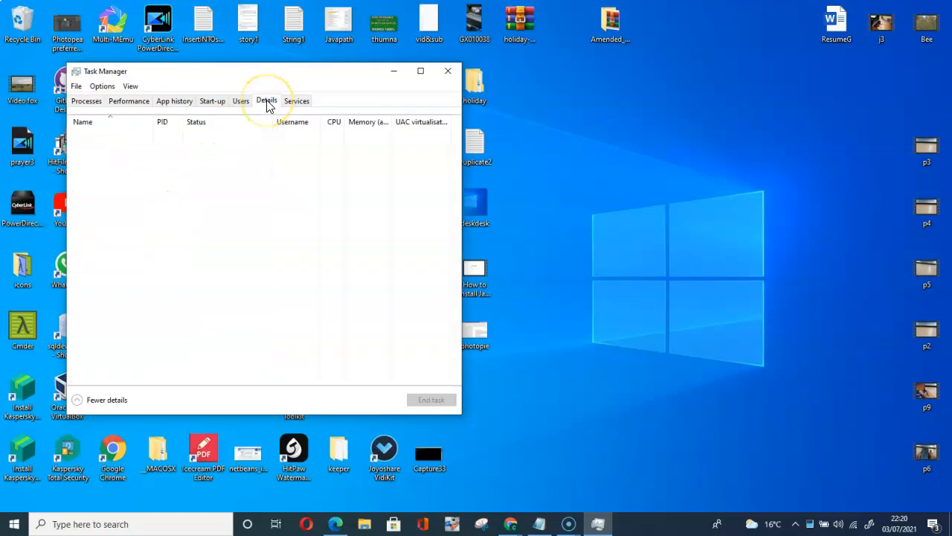
click(267, 101)
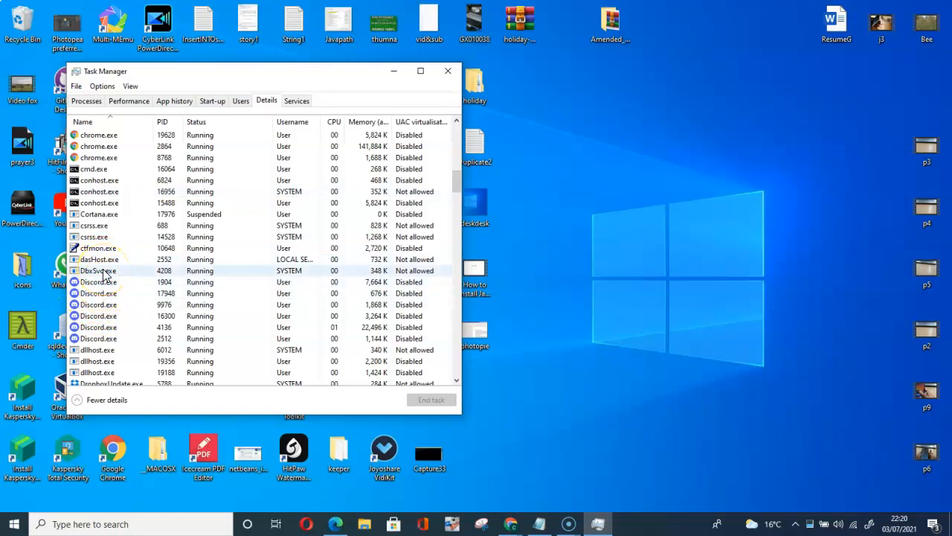
right_click(97, 283)
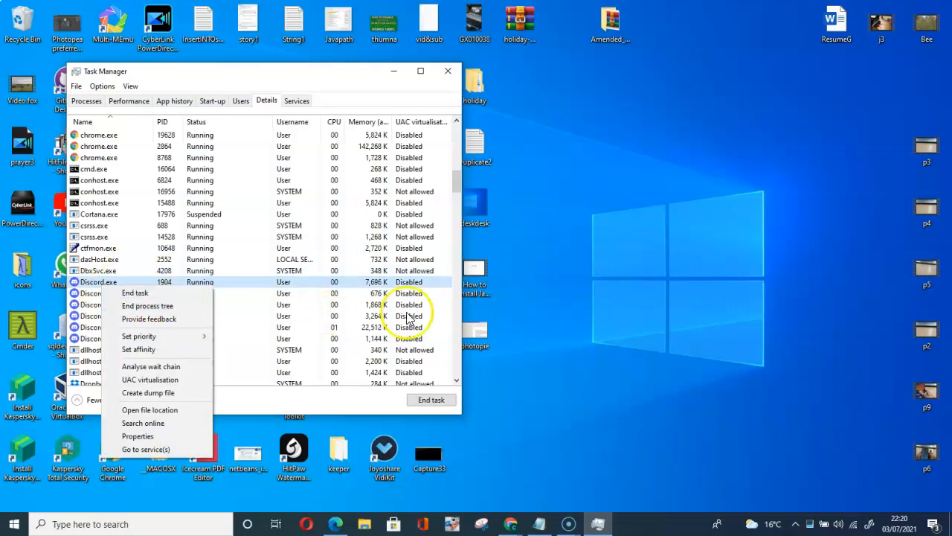
mouse_move(137, 291)
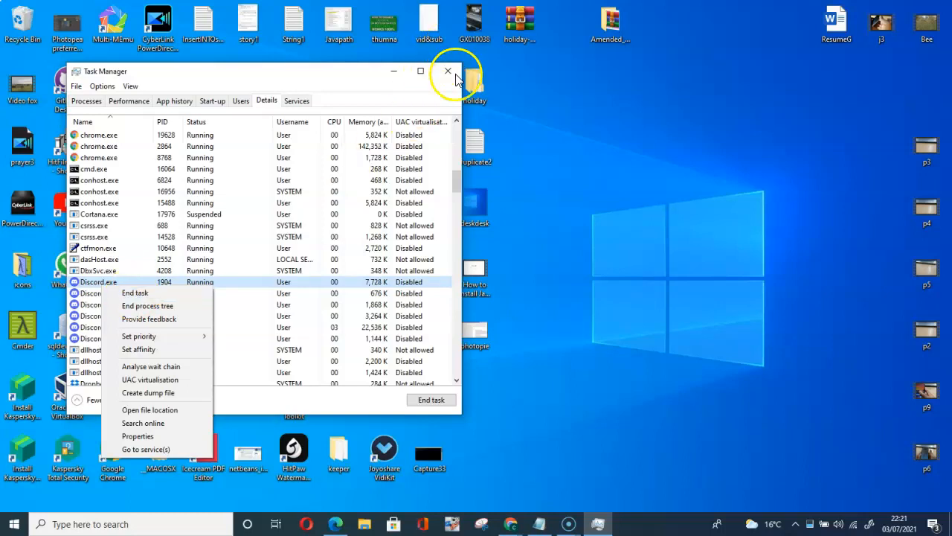
click(446, 71)
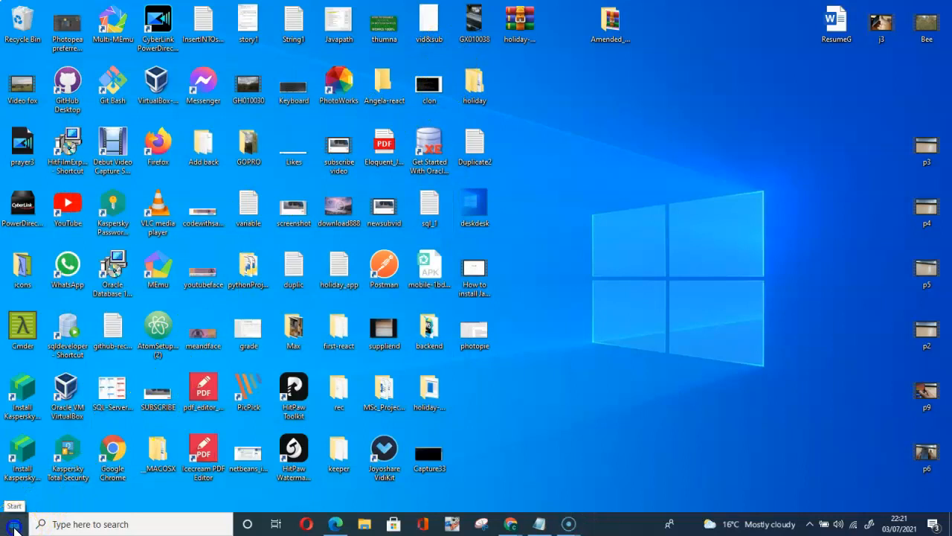
Search 'add or remove programs' and open the Apps & features settings page
click(9, 521)
text(add)
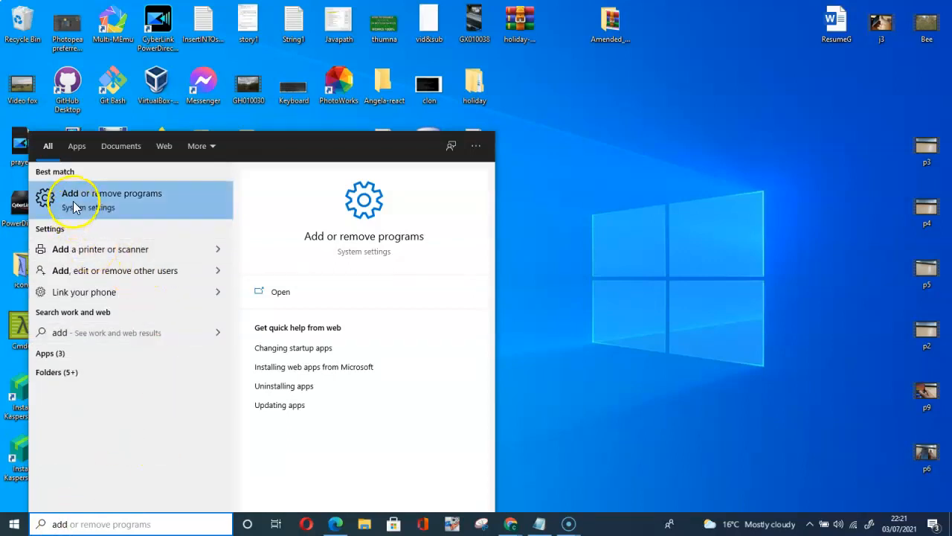
mouse_move(128, 205)
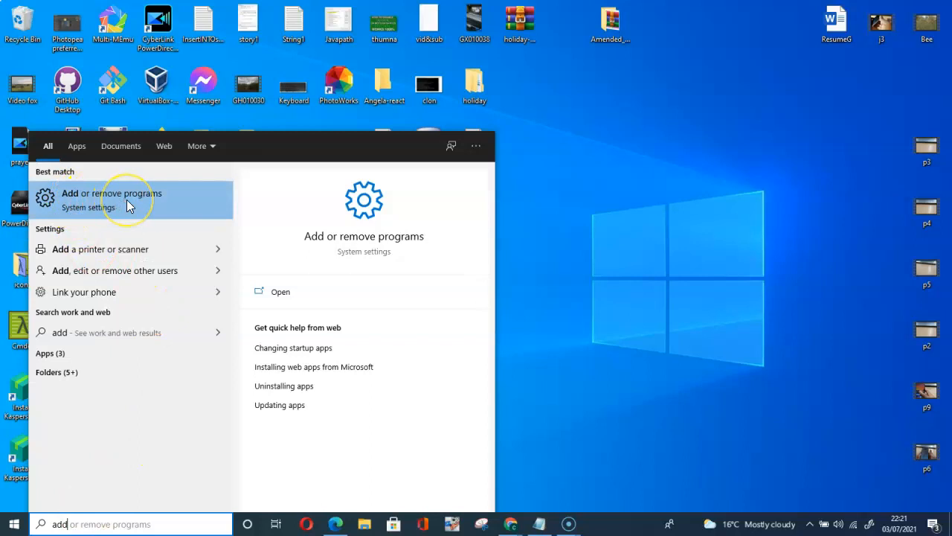
mouse_move(116, 202)
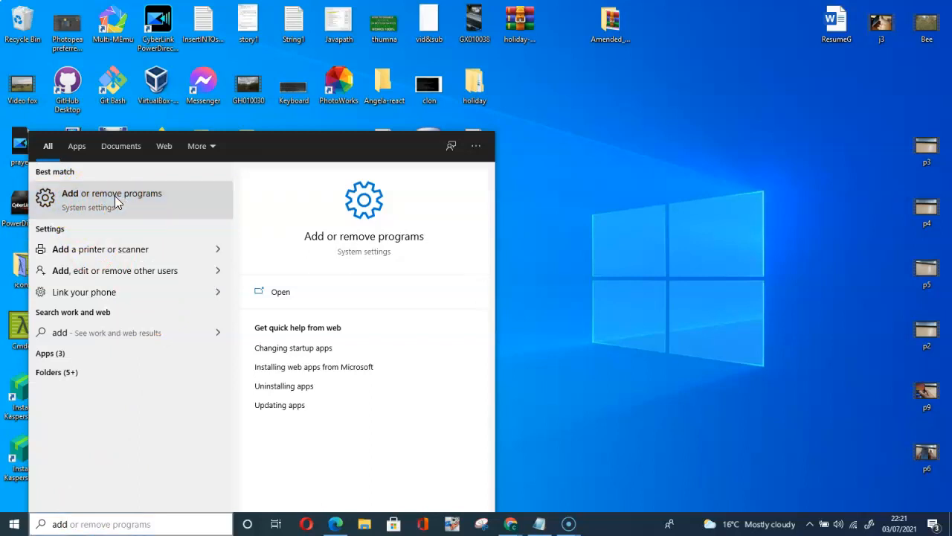
click(111, 200)
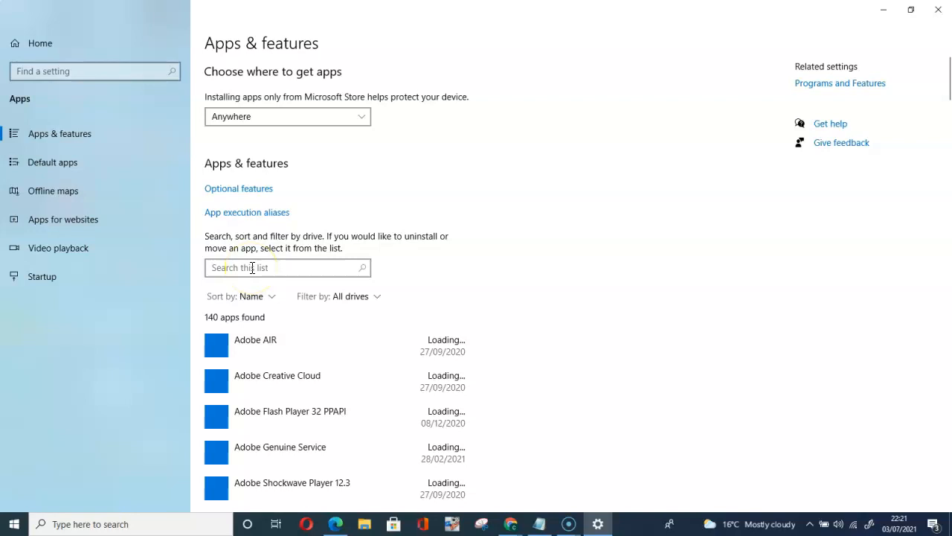
Filter installed apps to 'discord', expand its Uninstall options, then close Settings
text(discord)
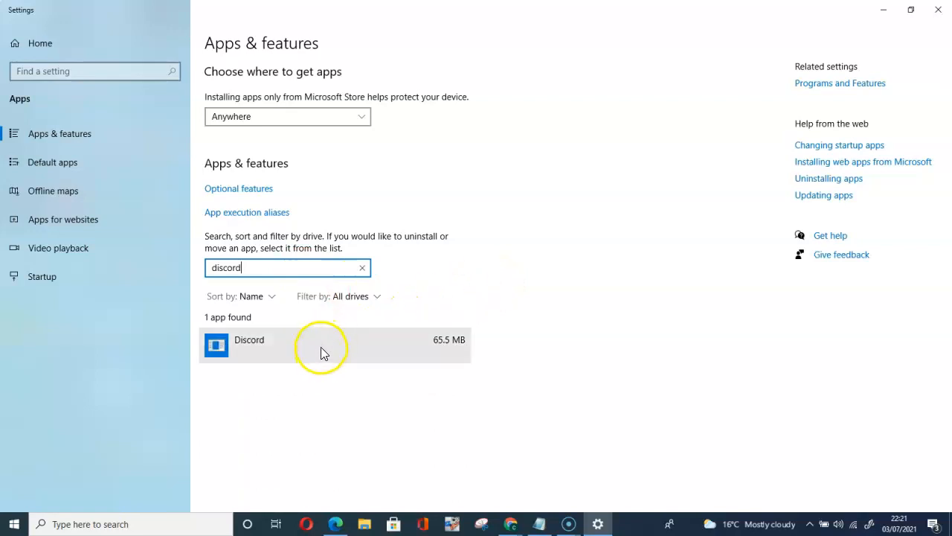
click(320, 345)
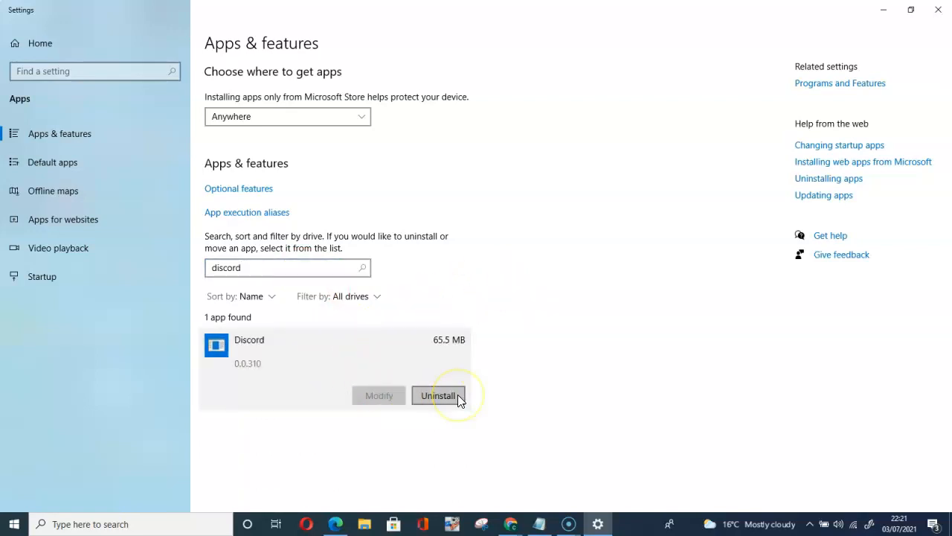
mouse_move(494, 384)
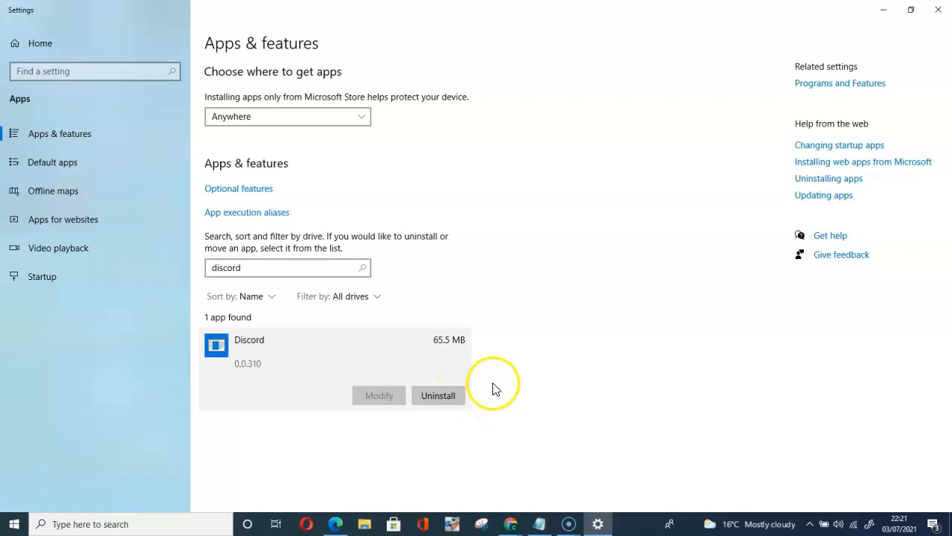
mouse_move(499, 390)
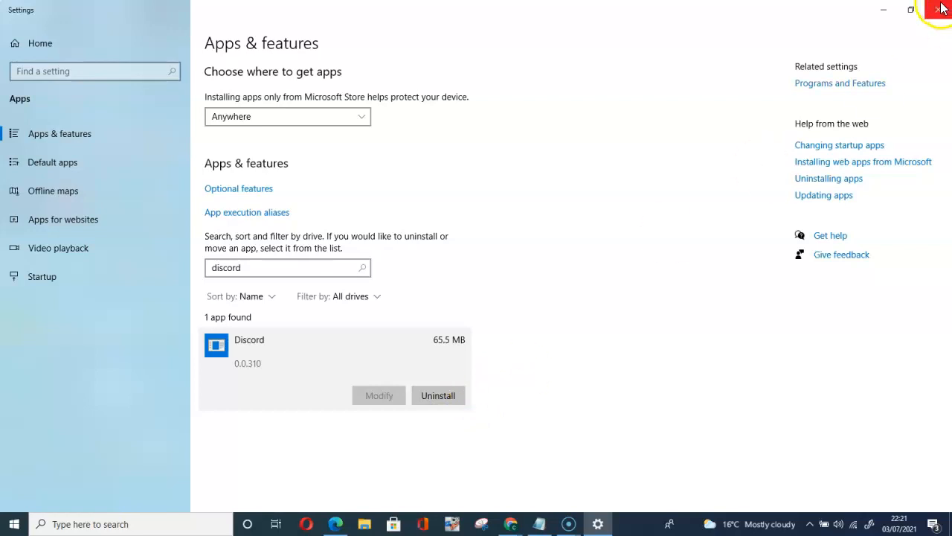
click(941, 9)
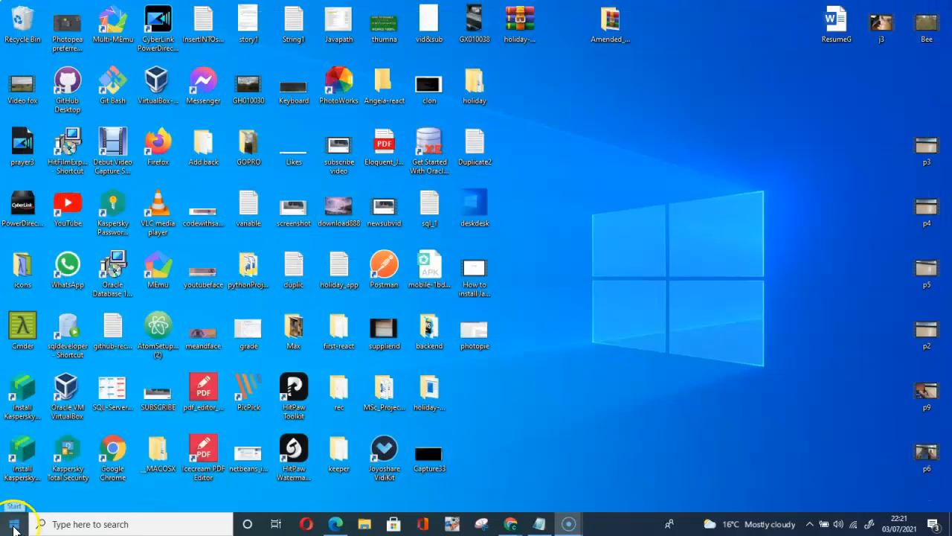
Search 'cmd' and launch Command Prompt with Run as administrator
click(9, 521)
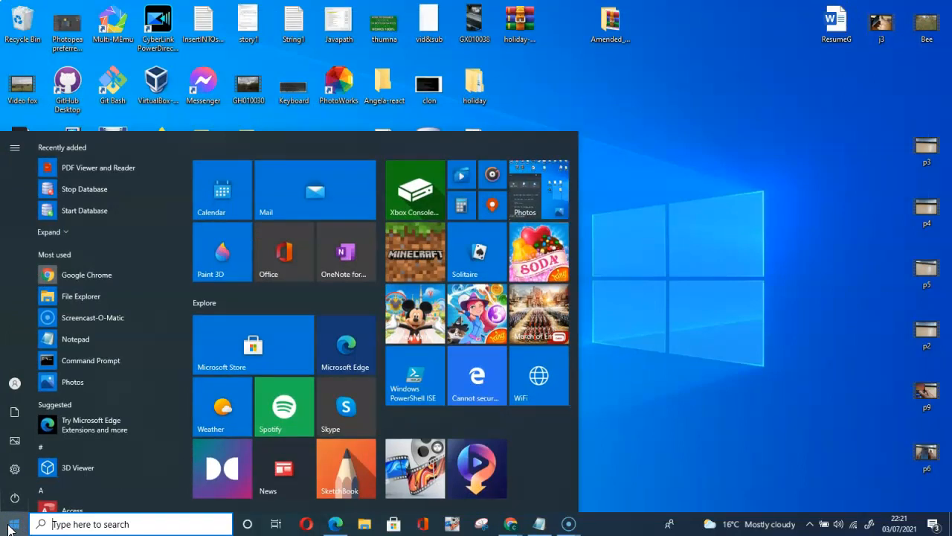
text(cmd)
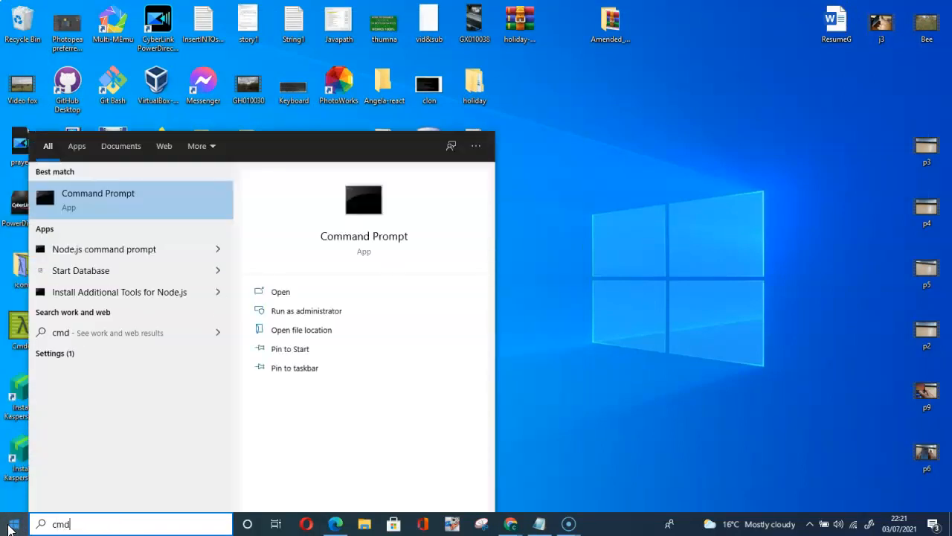
mouse_move(104, 208)
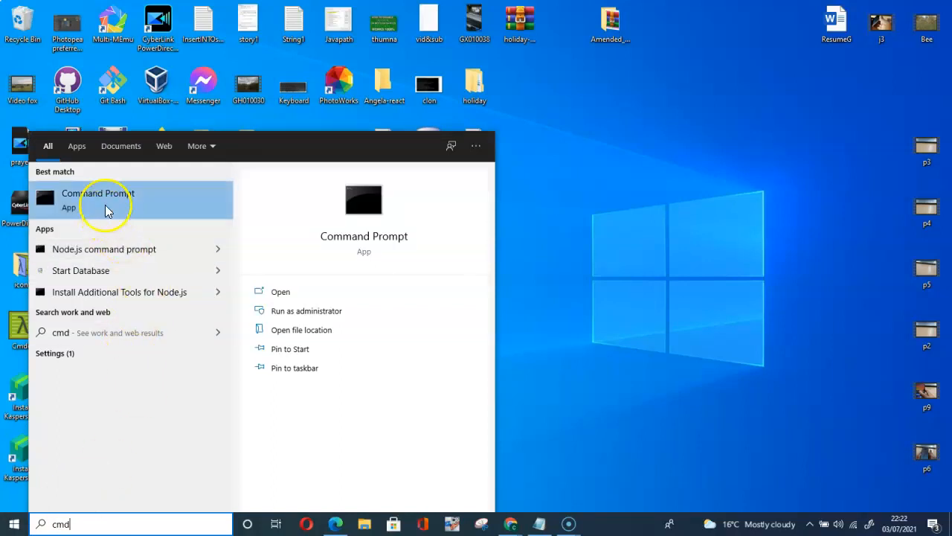
right_click(104, 199)
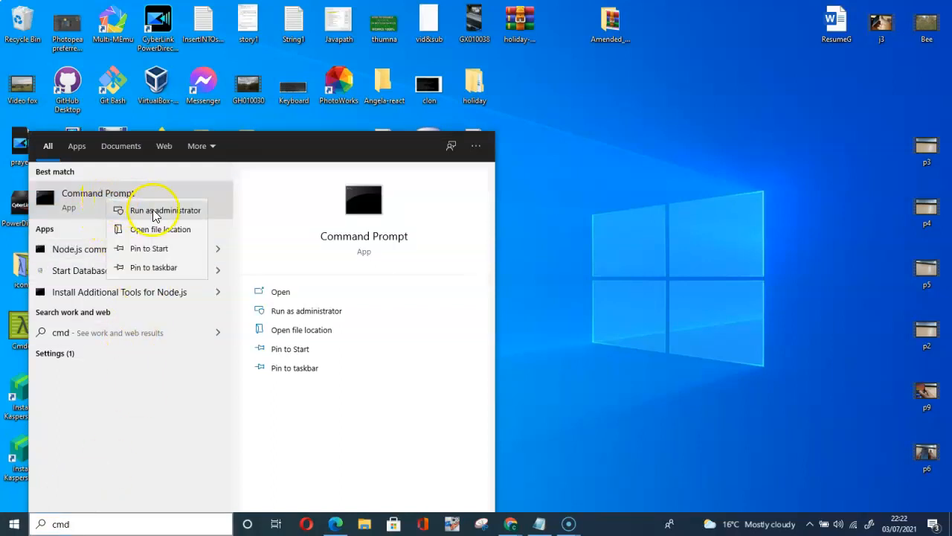
mouse_move(410, 339)
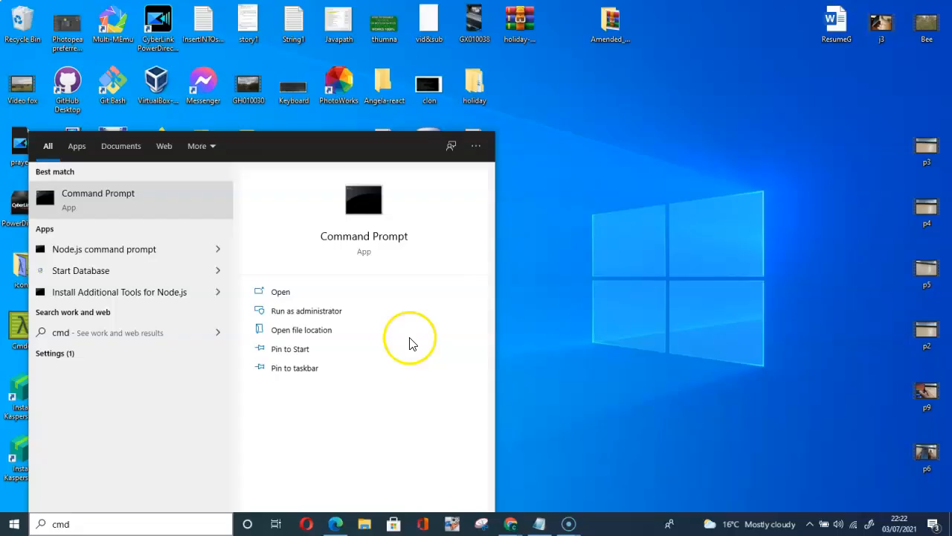
click(306, 311)
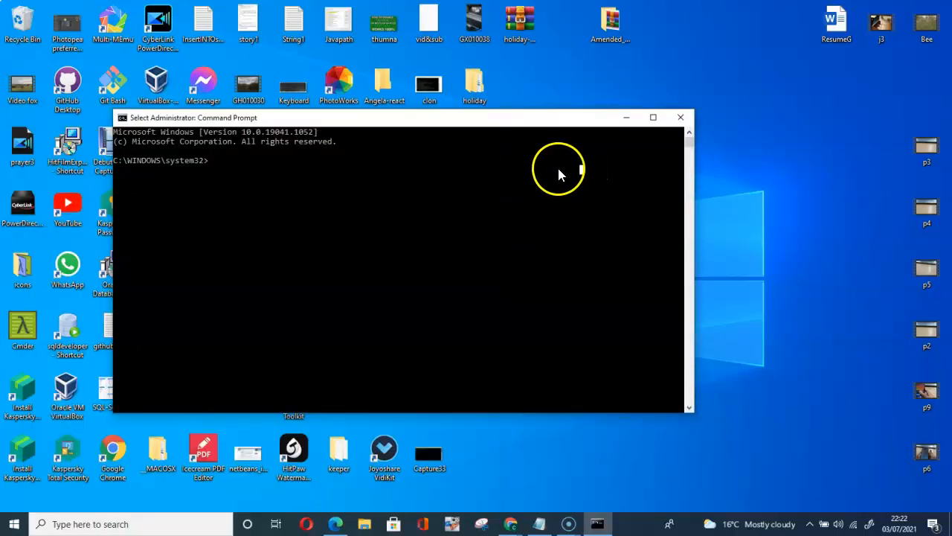
mouse_move(430, 315)
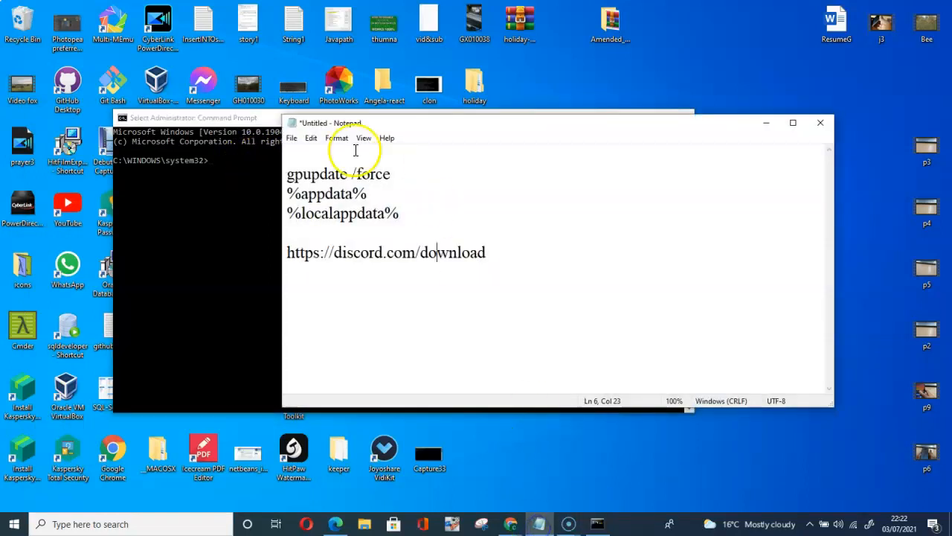
mouse_move(291, 179)
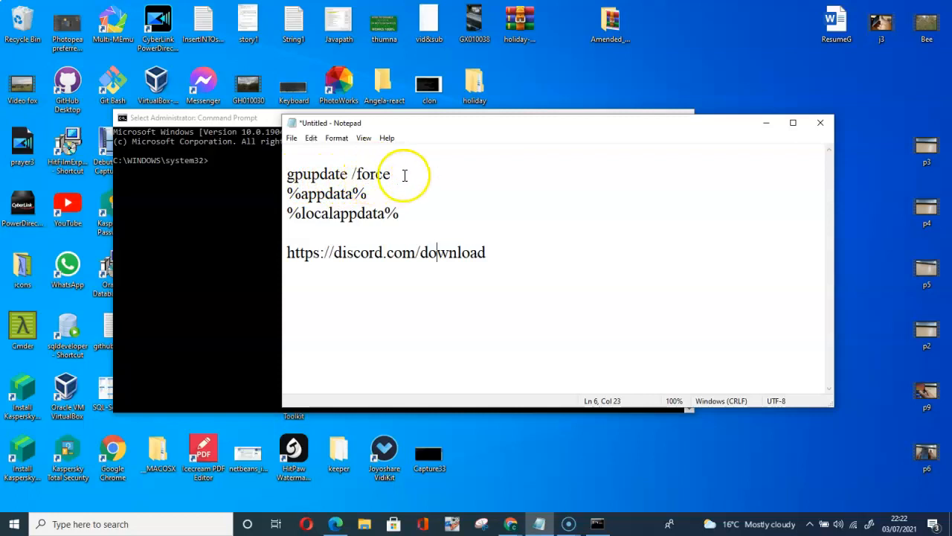
Enter 'gpupdate /force' at the administrator prompt to refresh group policy
right_click(339, 172)
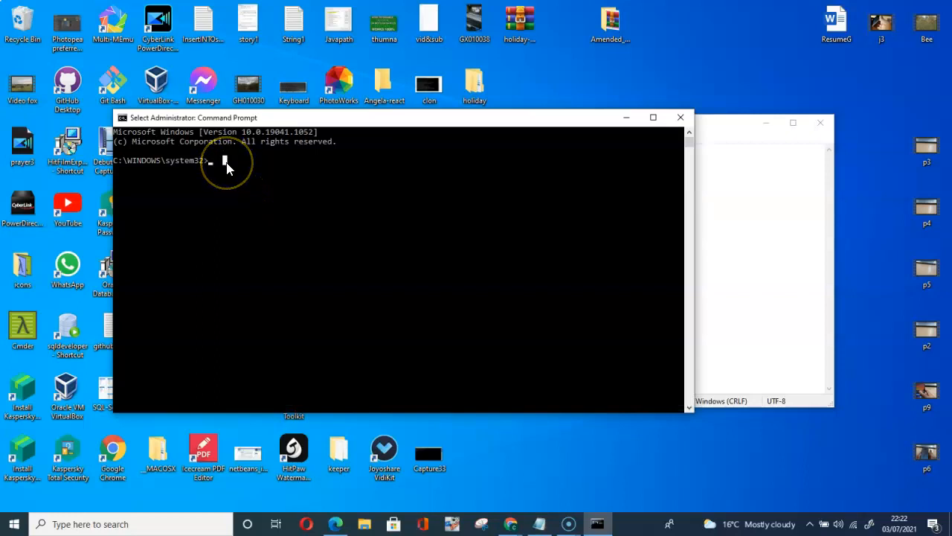
text(gpupdate /force)
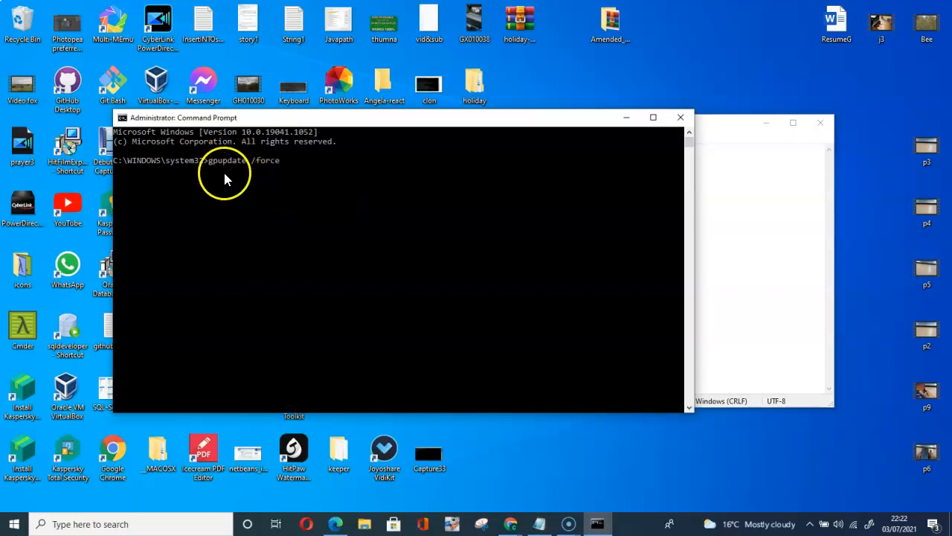
mouse_move(271, 174)
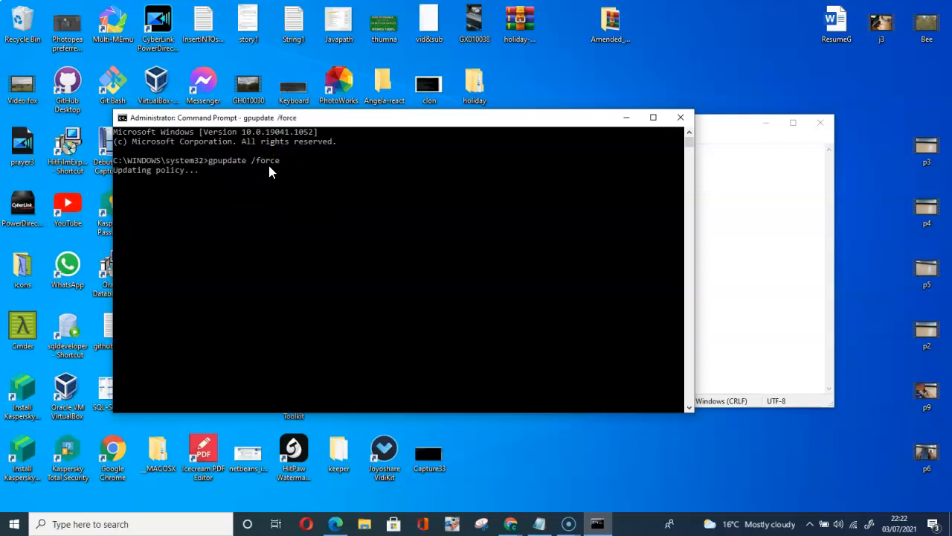
mouse_move(277, 211)
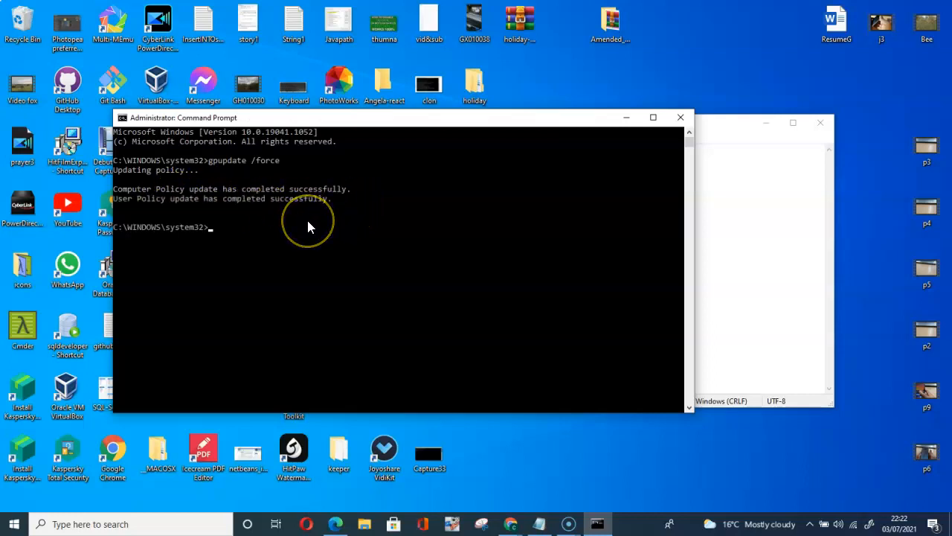
mouse_move(202, 220)
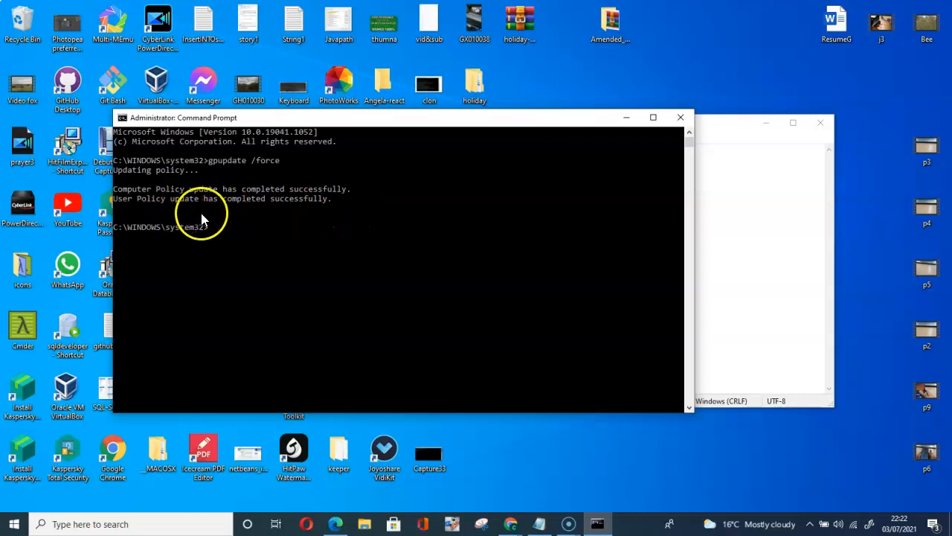
mouse_move(369, 205)
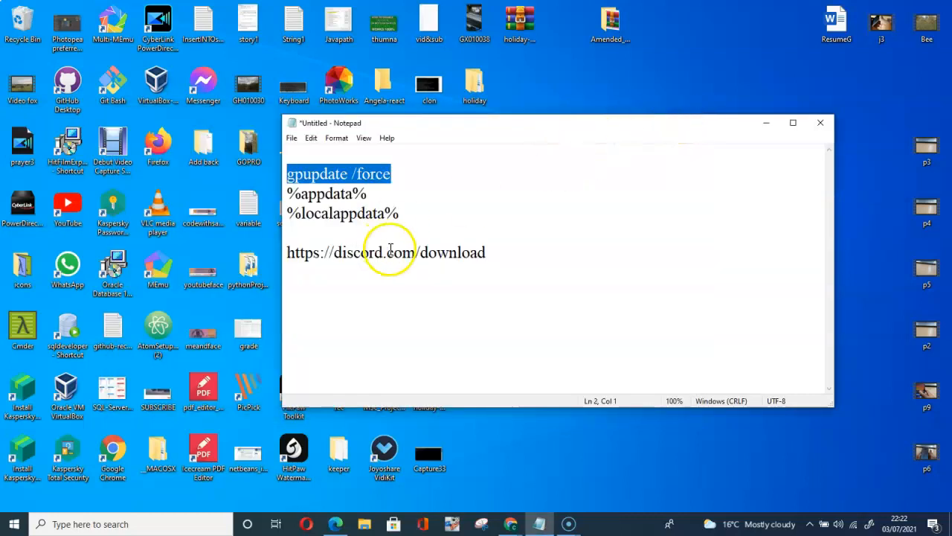
mouse_move(113, 464)
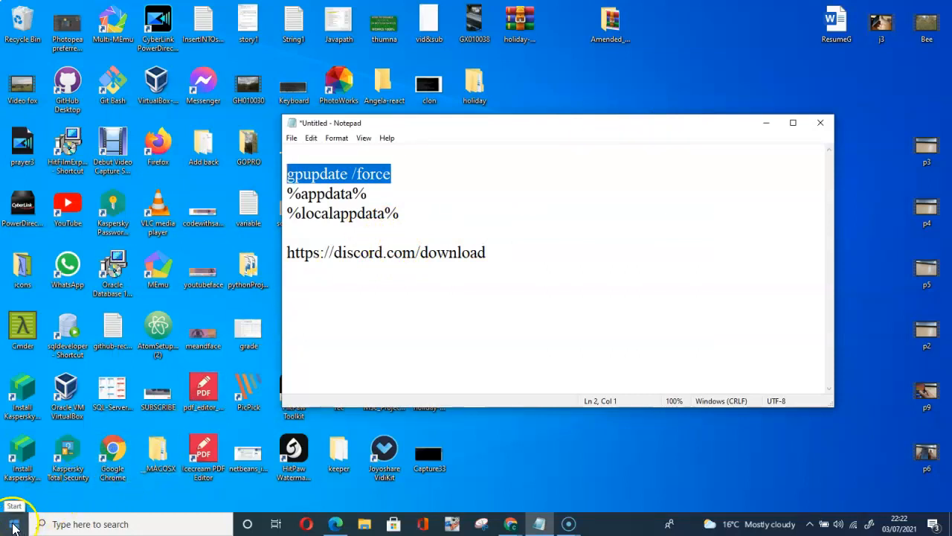
Launch Run, paste %appdata% from the notes and submit it to open Roaming
click(12, 521)
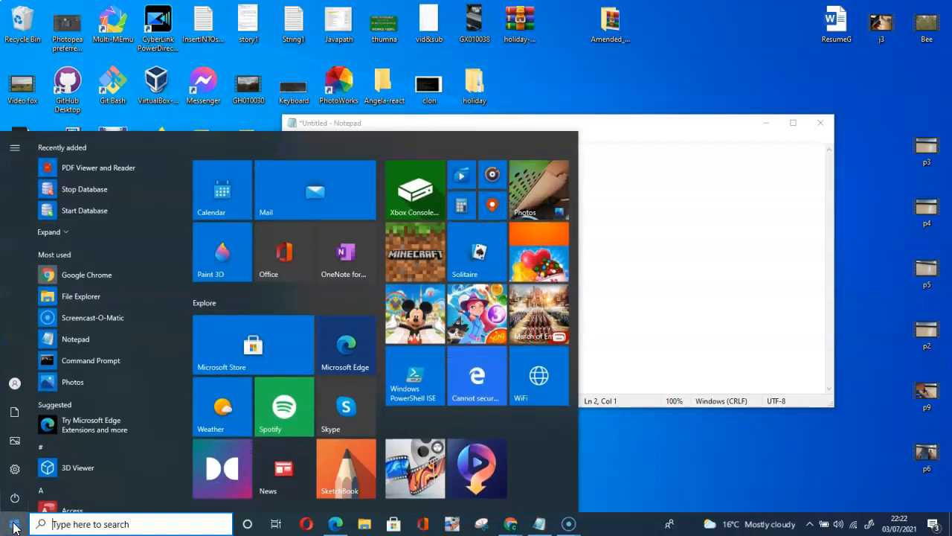
text(ru)
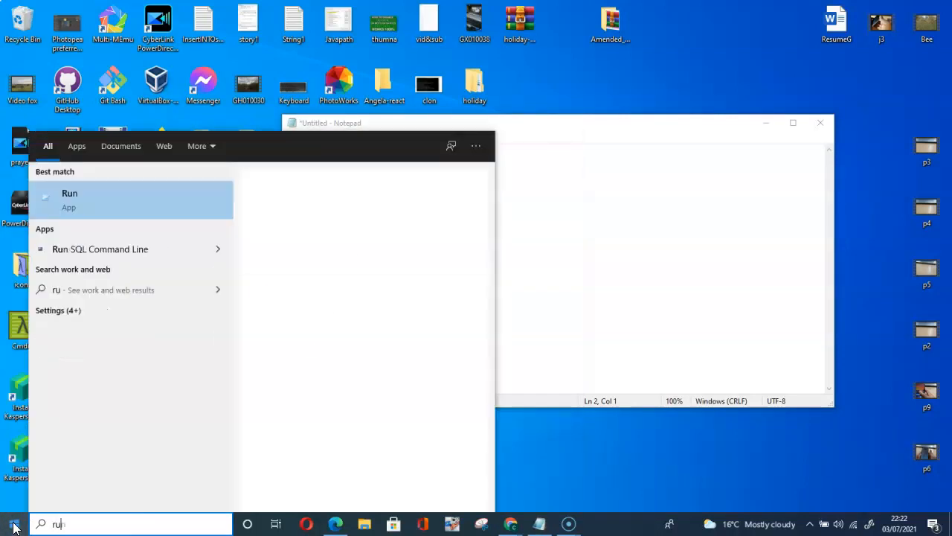
text(n)
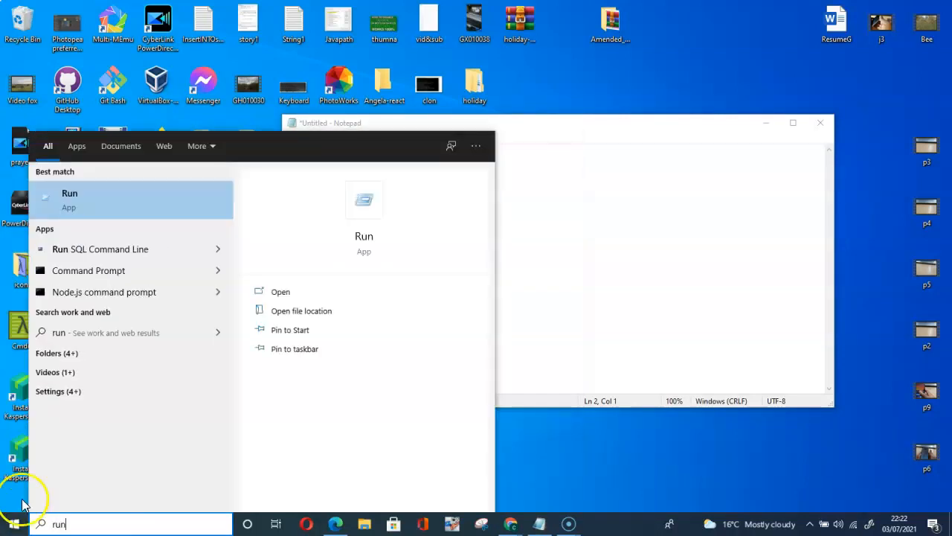
mouse_move(80, 207)
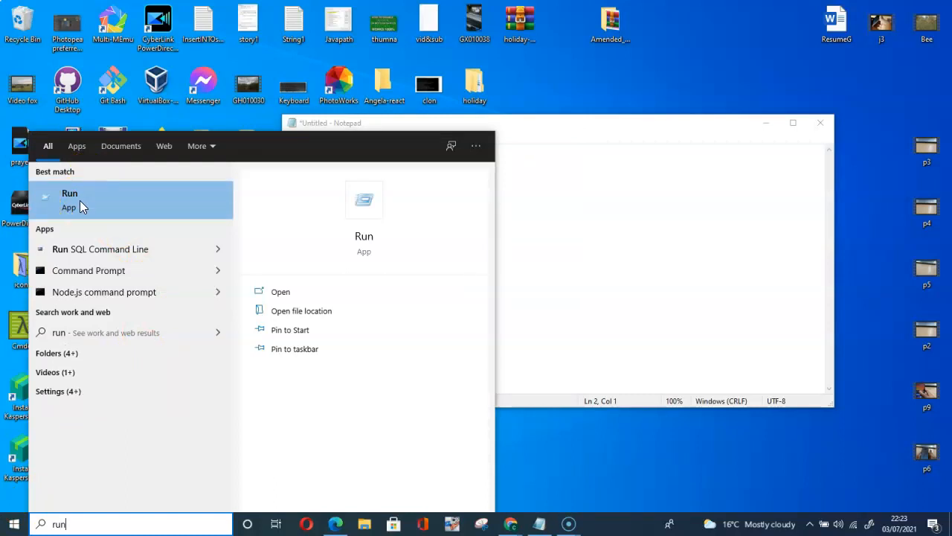
click(69, 194)
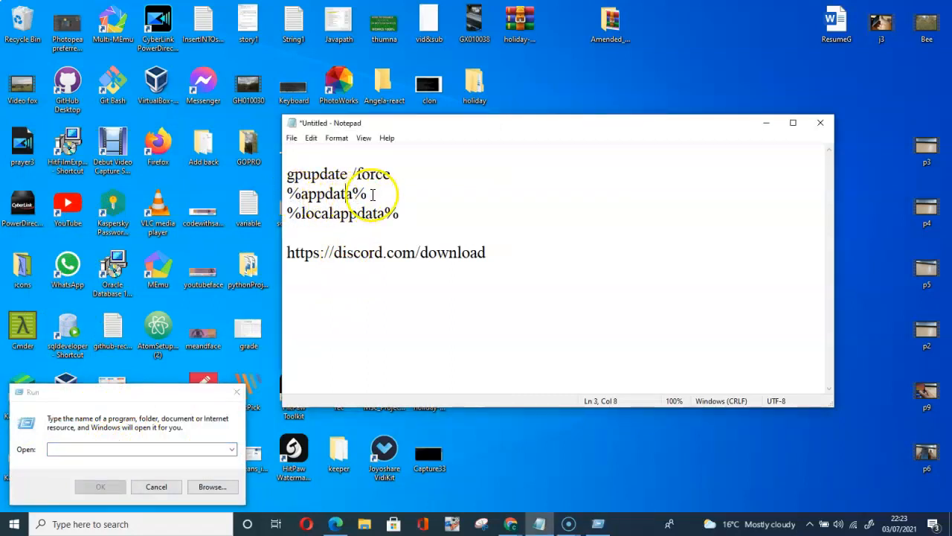
right_click(327, 194)
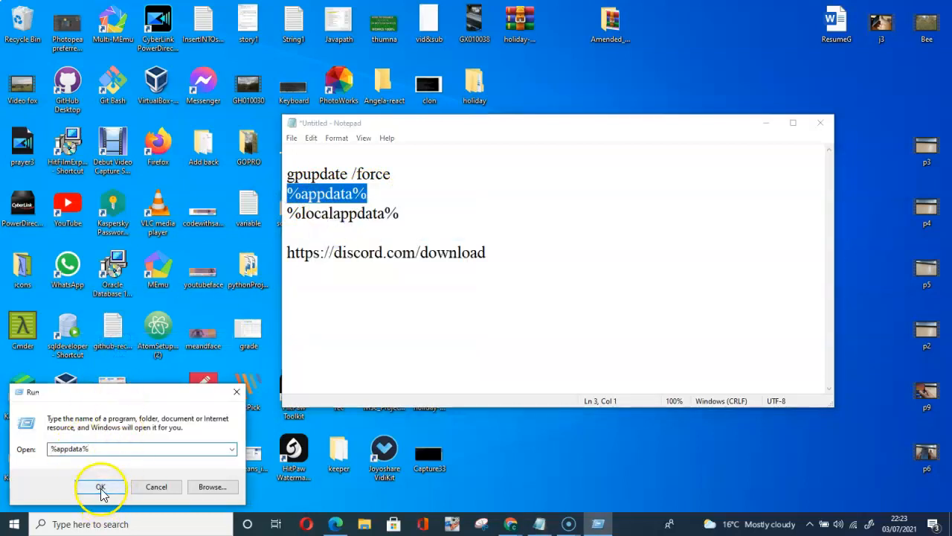
click(101, 486)
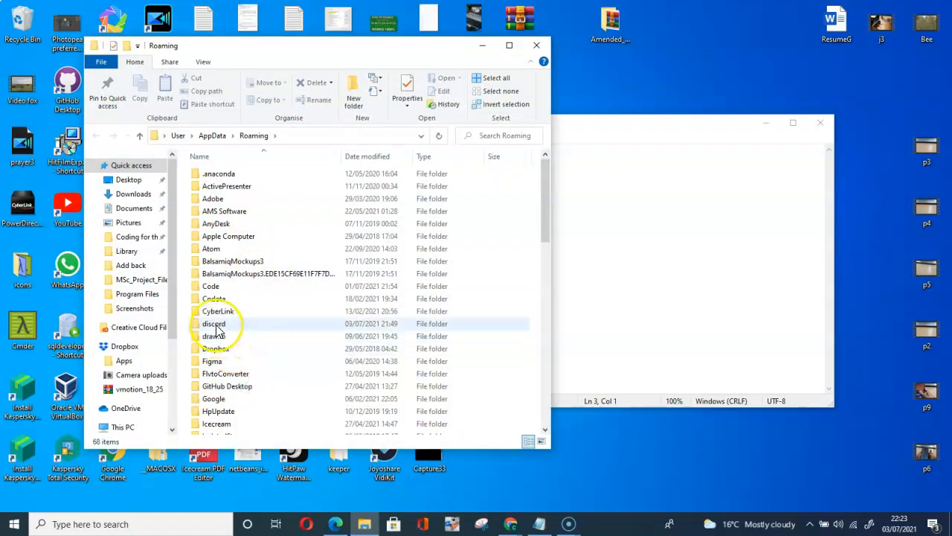
Delete the discord folder from AppData Roaming and close the Roaming window
right_click(214, 324)
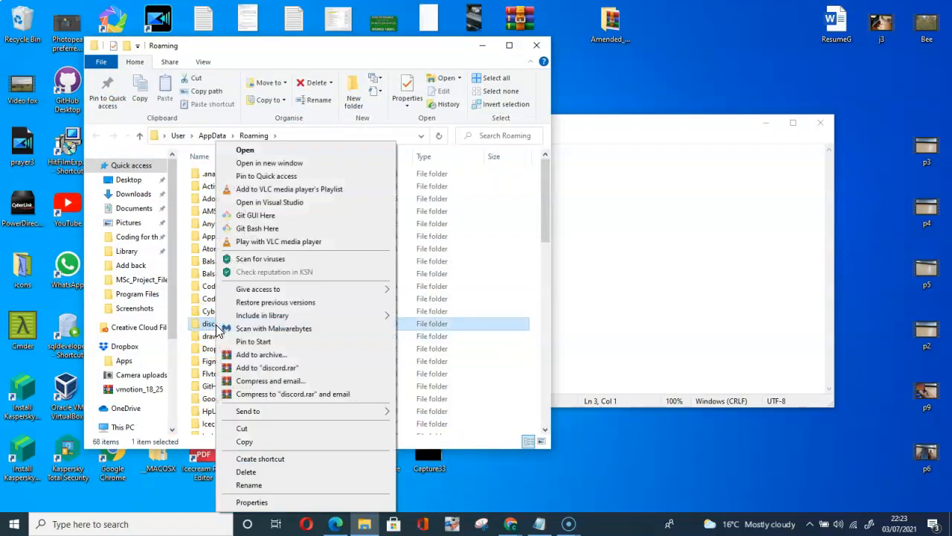
mouse_move(247, 472)
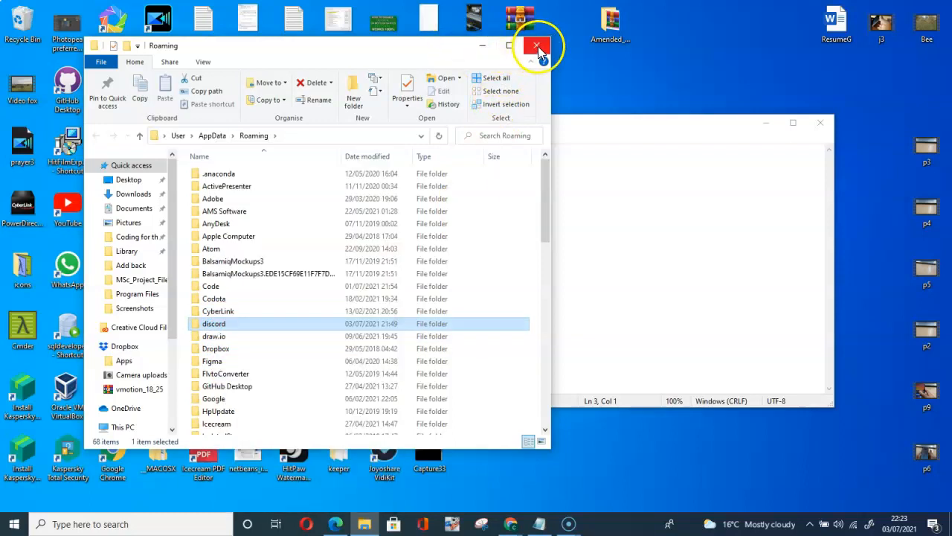
click(535, 46)
text(run)
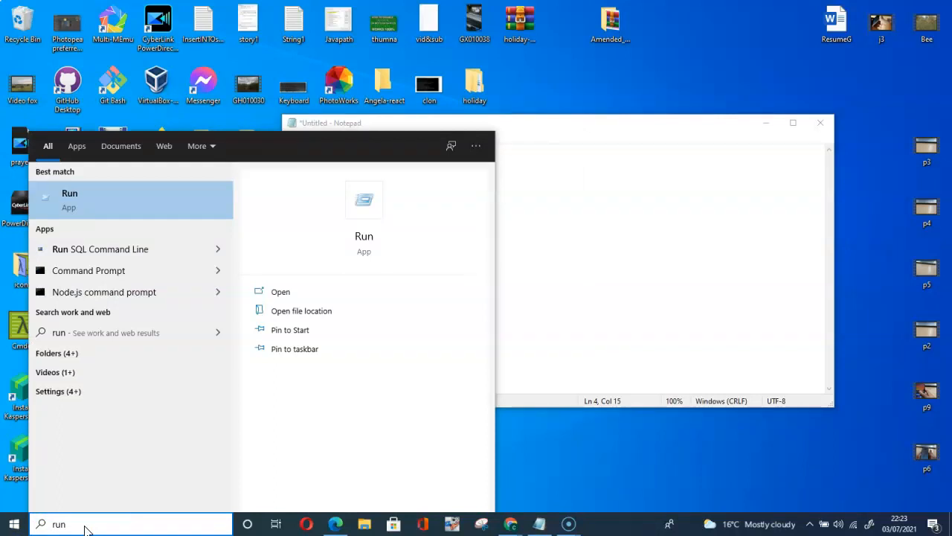
Launch Run, paste %localappdata% from the notes and submit it to open Local
click(68, 193)
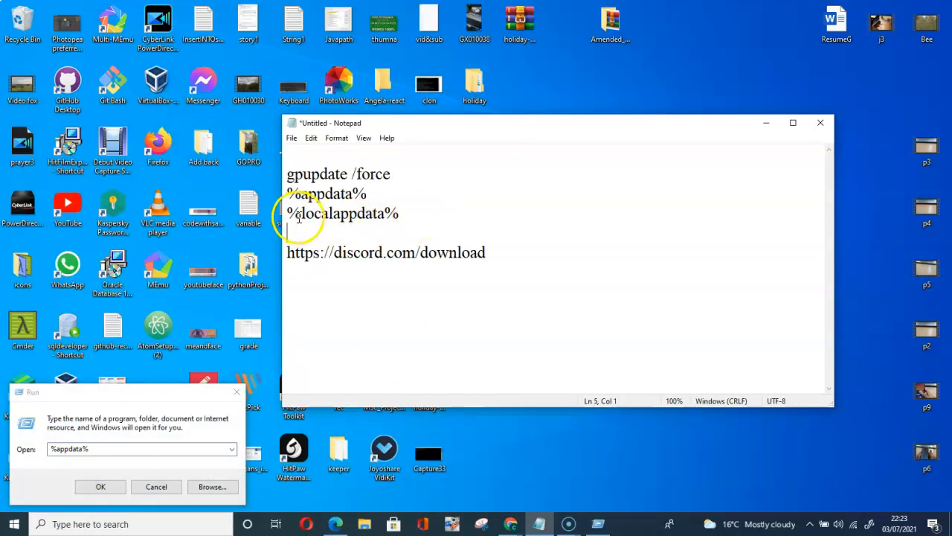
mouse_move(367, 230)
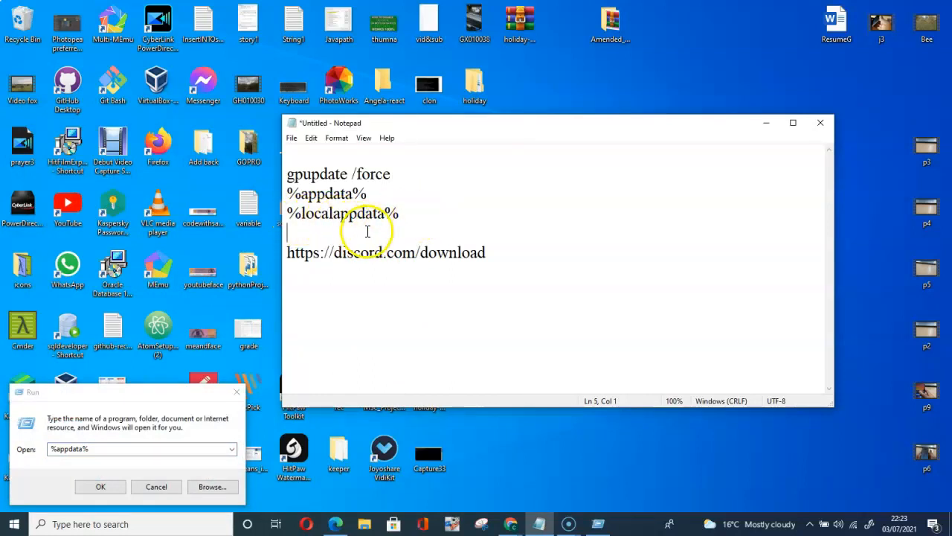
double_click(342, 214)
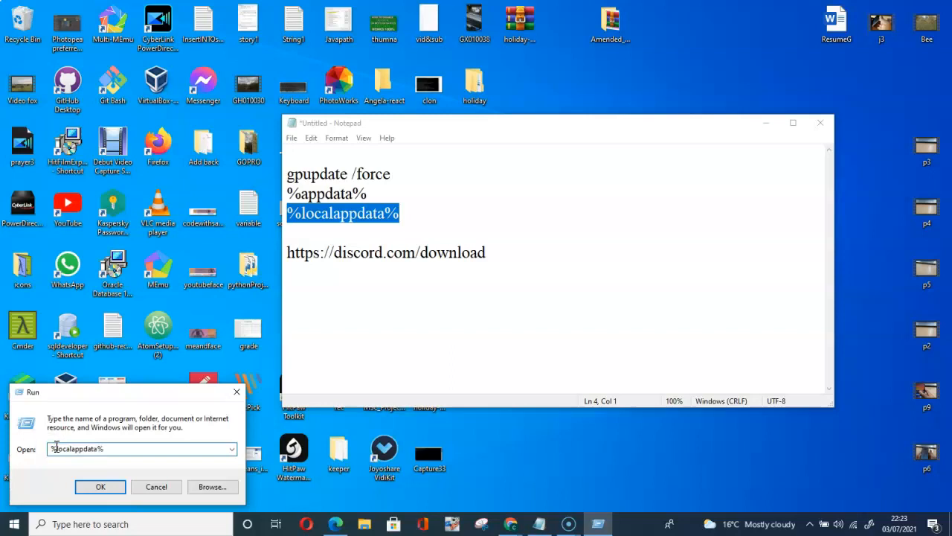
click(100, 487)
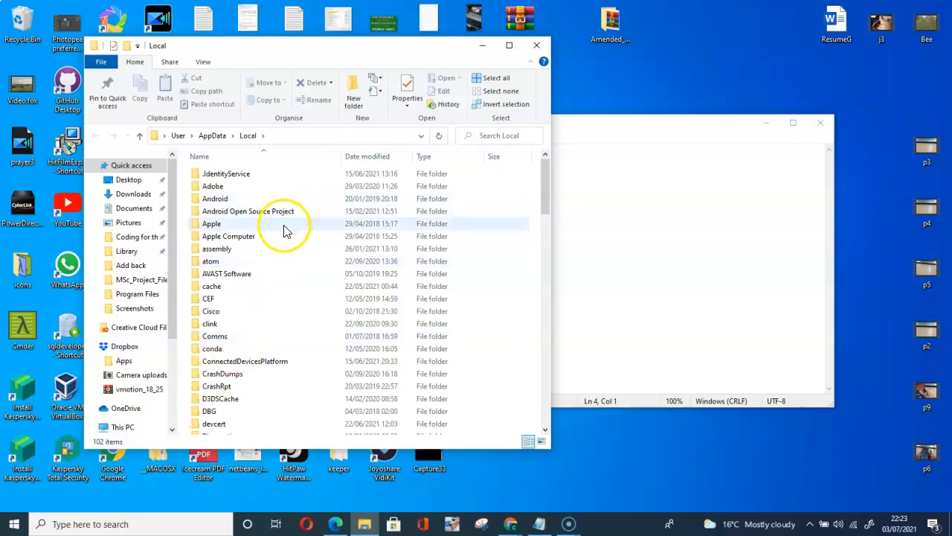
Delete the Discord folder from AppData Local and close the Local window
scroll(down, 3)
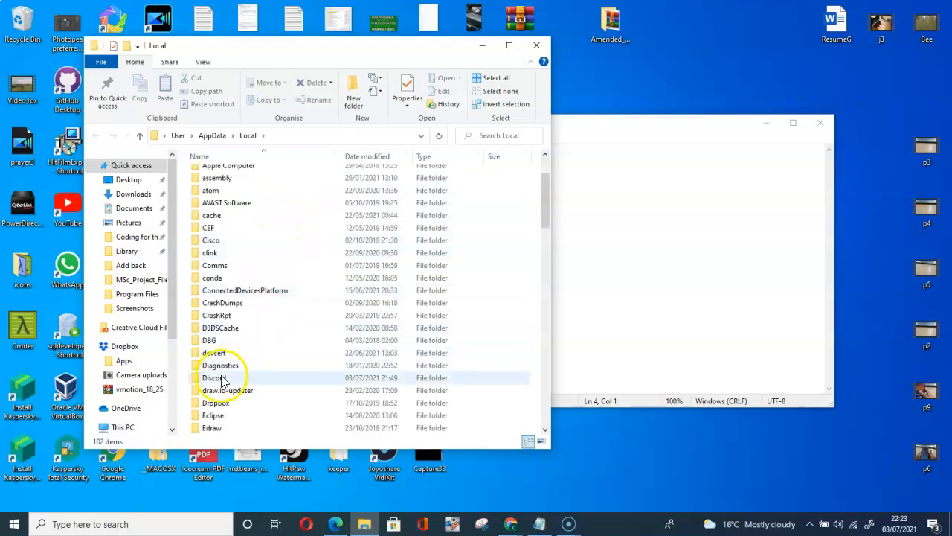
right_click(215, 378)
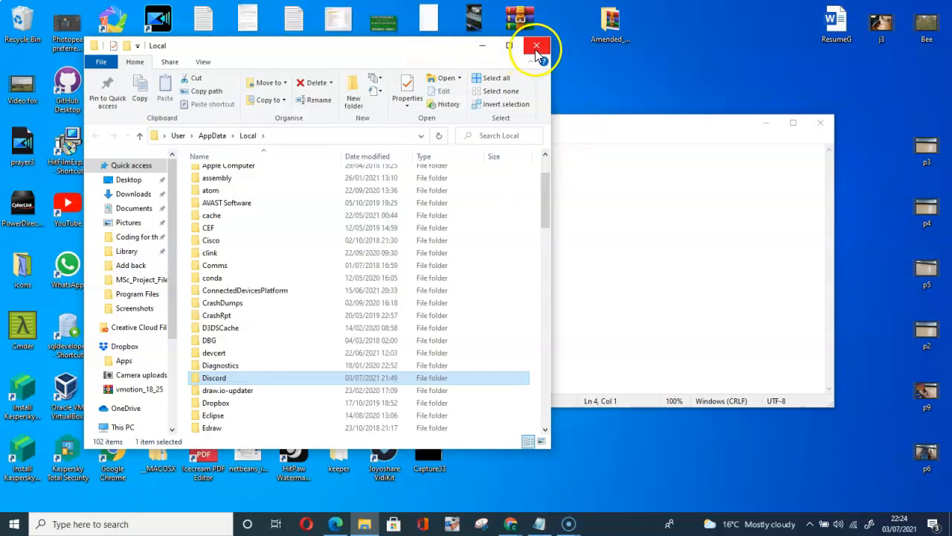
click(535, 46)
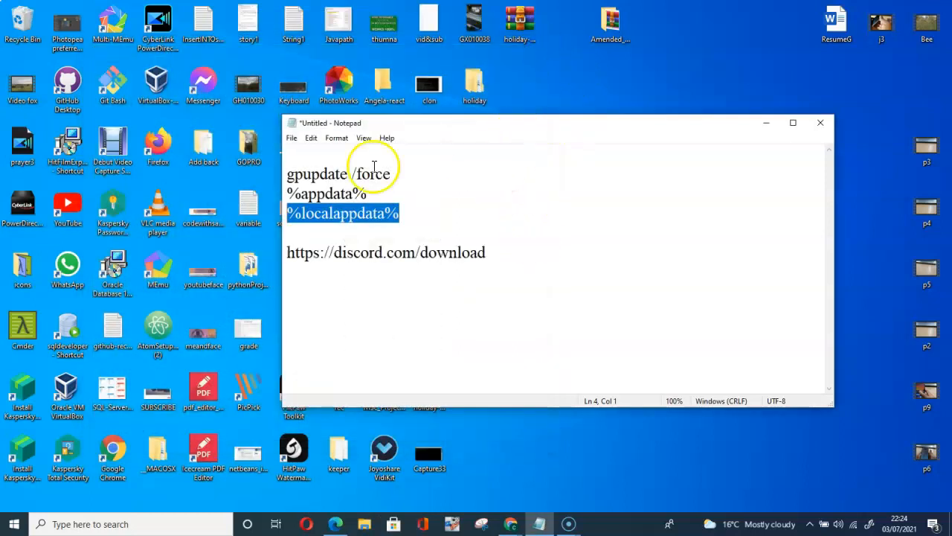
mouse_move(354, 241)
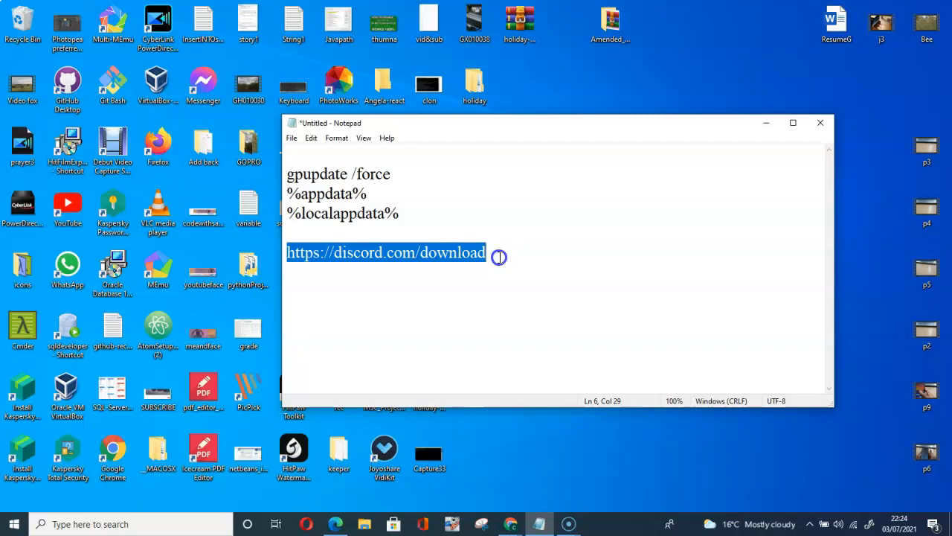
mouse_move(458, 227)
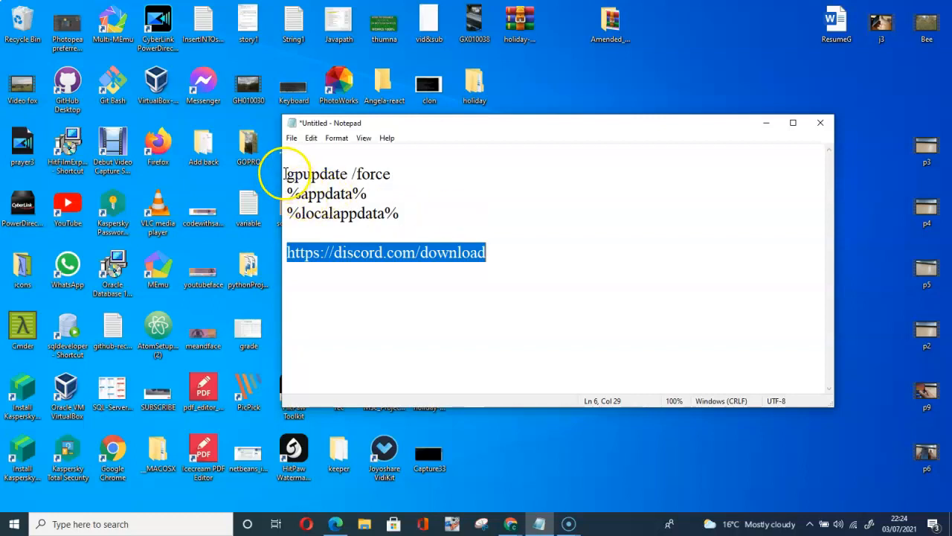
key(ctrl+a)
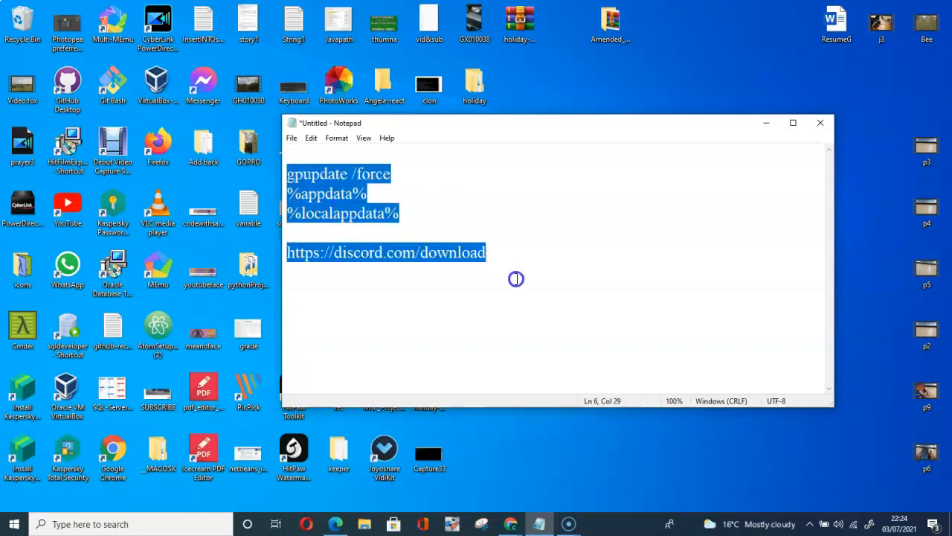
mouse_move(524, 274)
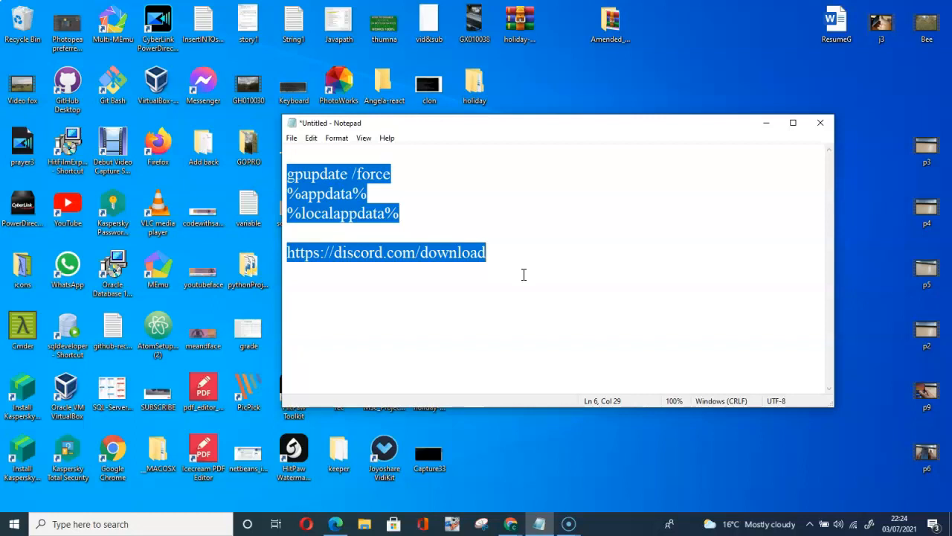